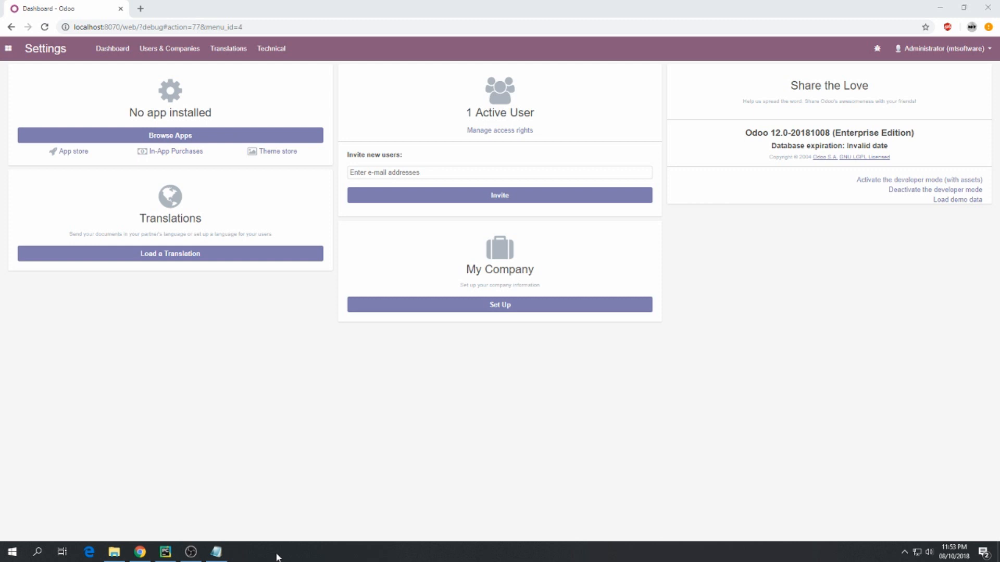
pyautogui.moveTo(277, 545)
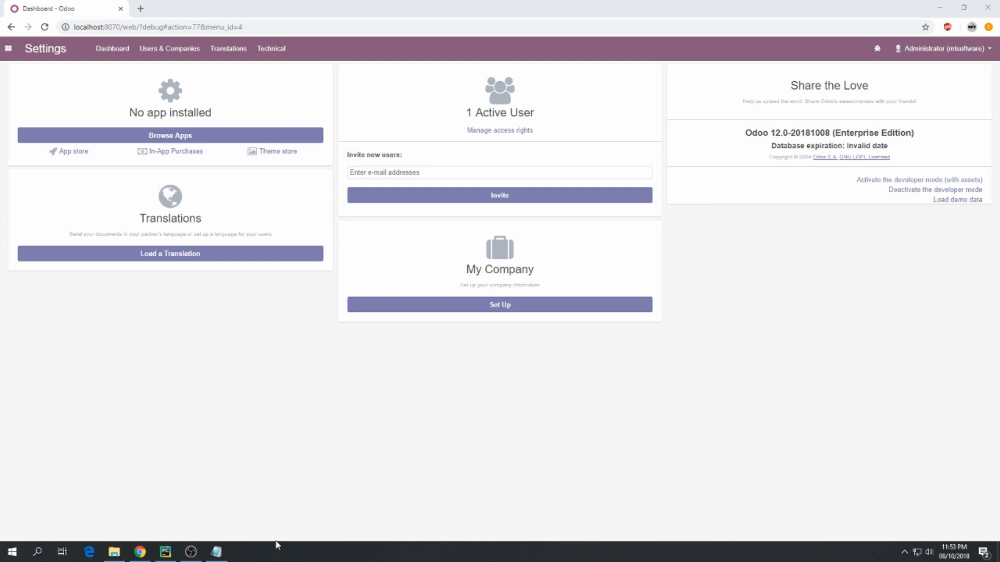
pyautogui.moveTo(252, 532)
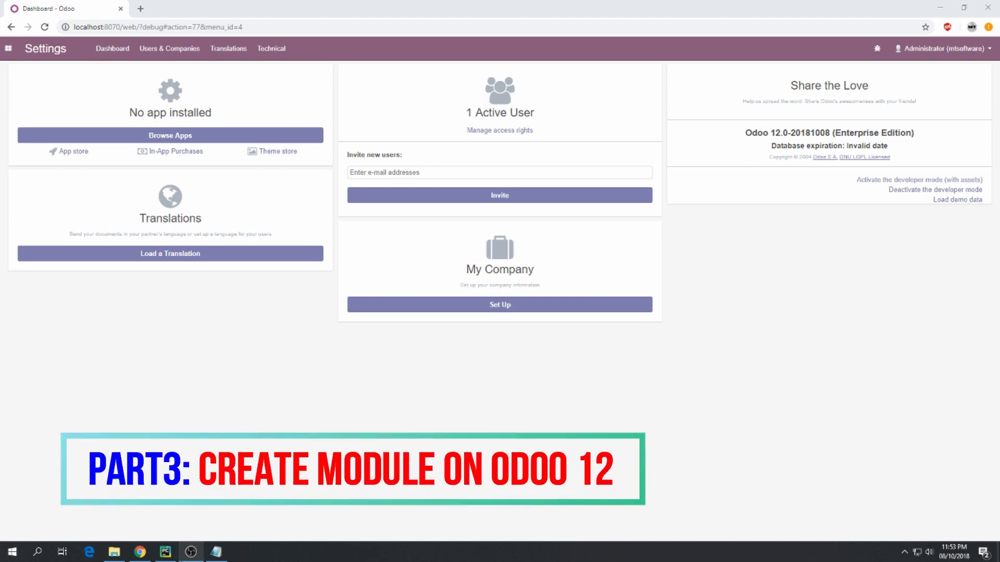
# Step: Review the Windows scaffold command recipe in the Notepad module-creation notes
pyautogui.click(217, 552)
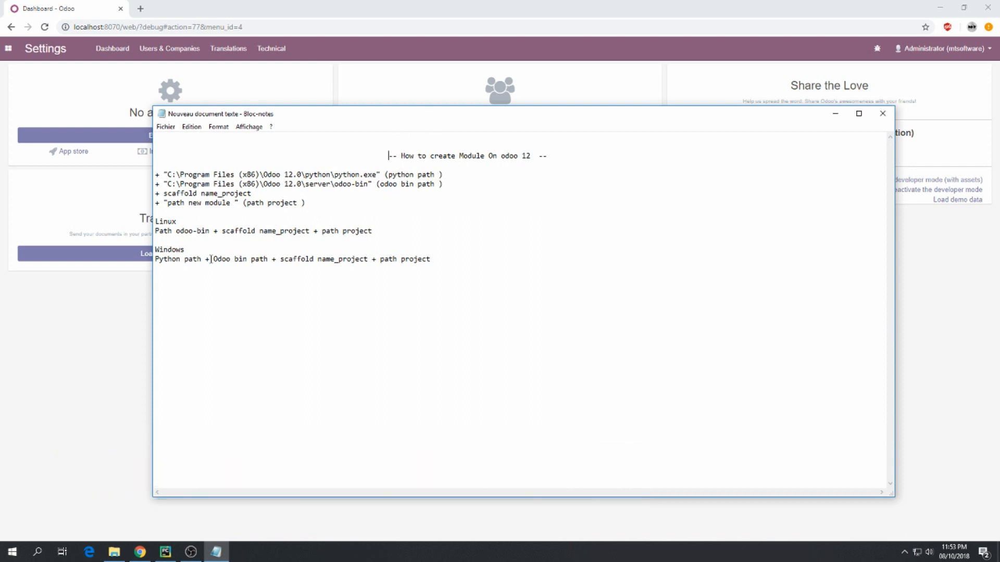
pyautogui.moveTo(156, 221); pyautogui.dragTo(372, 231)
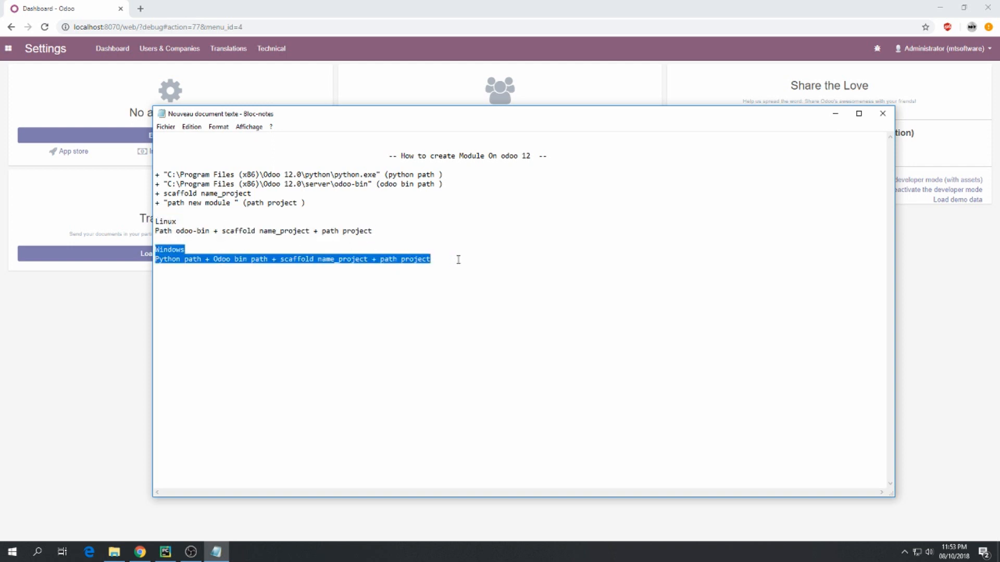
pyautogui.click(294, 188)
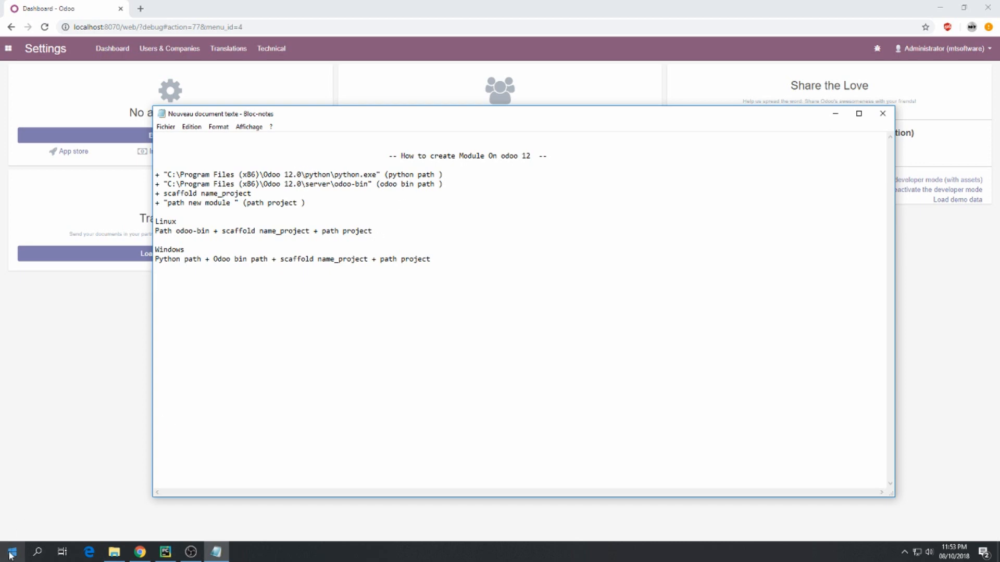
# Step: Copy the Odoo 12.0 python folder path from Explorer and return to the Command Prompt
pyautogui.click(240, 552)
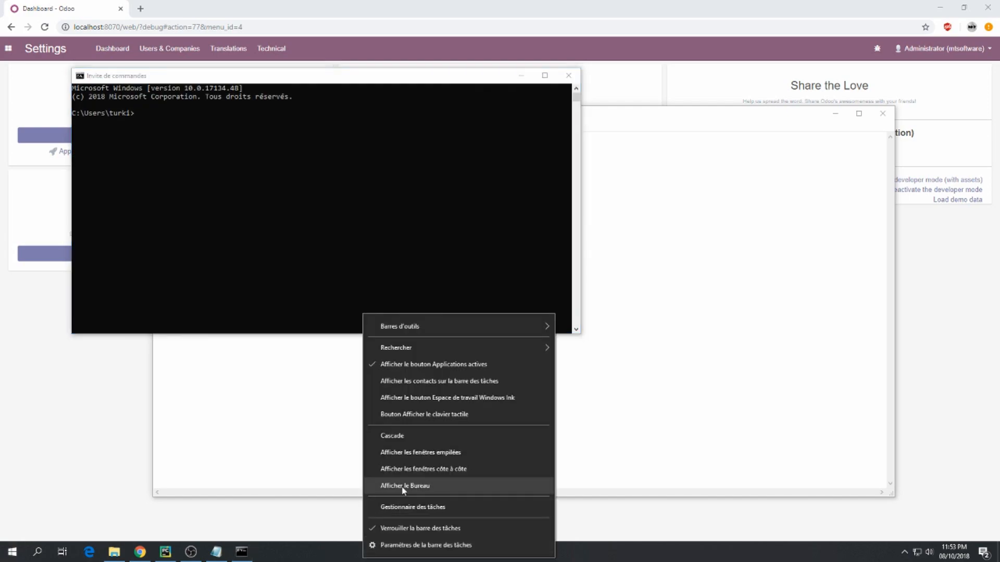
pyautogui.click(405, 485)
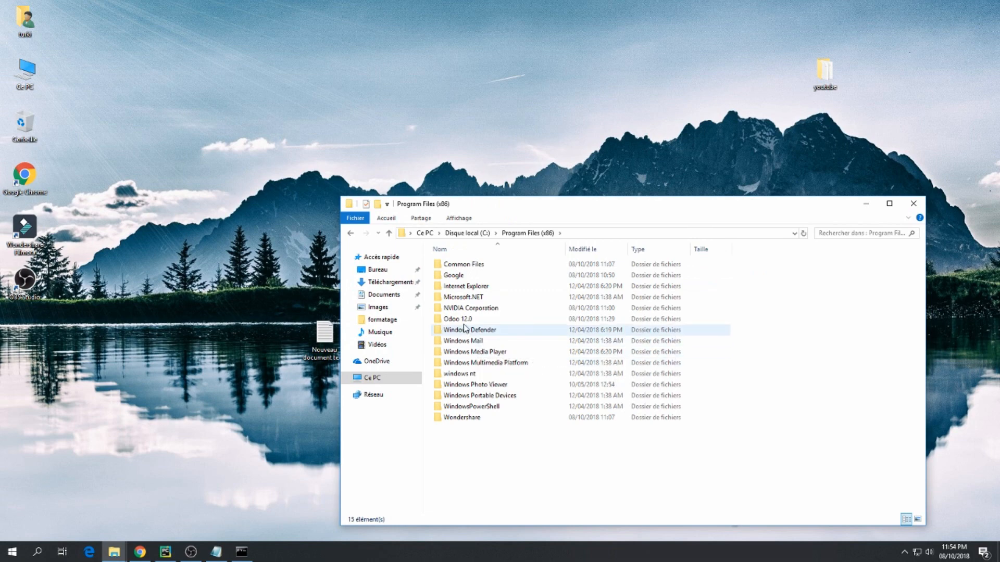
pyautogui.doubleClick(457, 319)
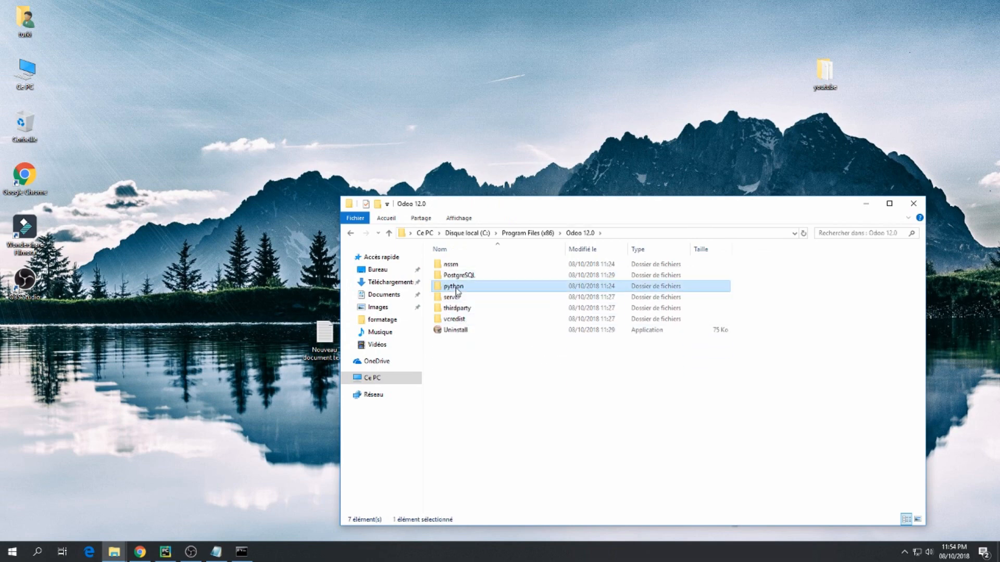
pyautogui.doubleClick(453, 285)
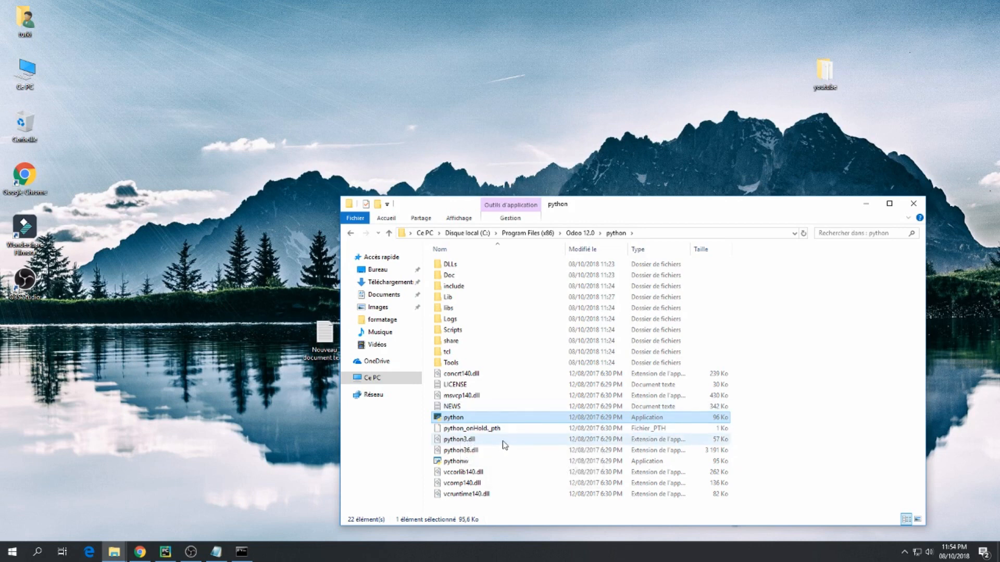
pyautogui.moveTo(622, 241)
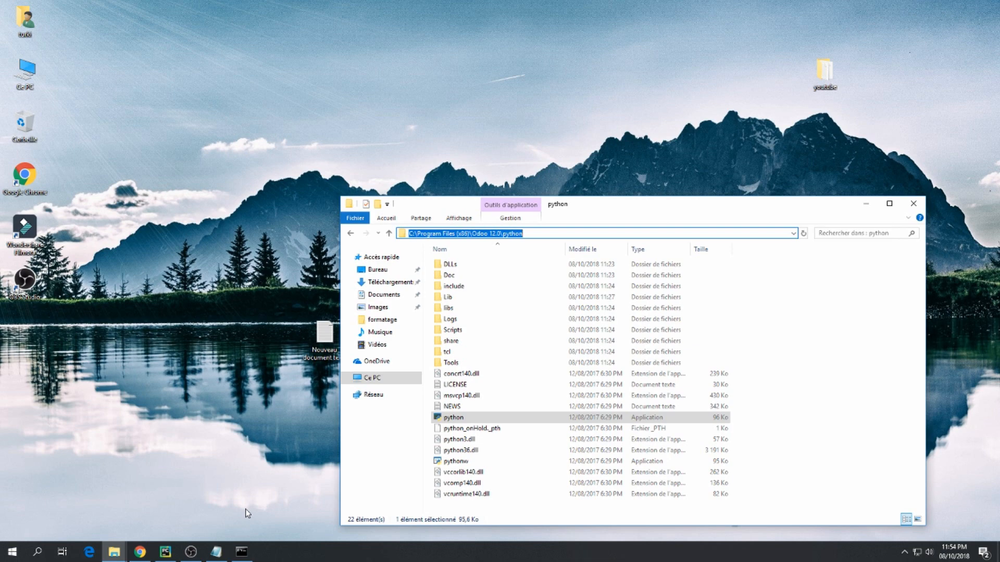
pyautogui.click(240, 552)
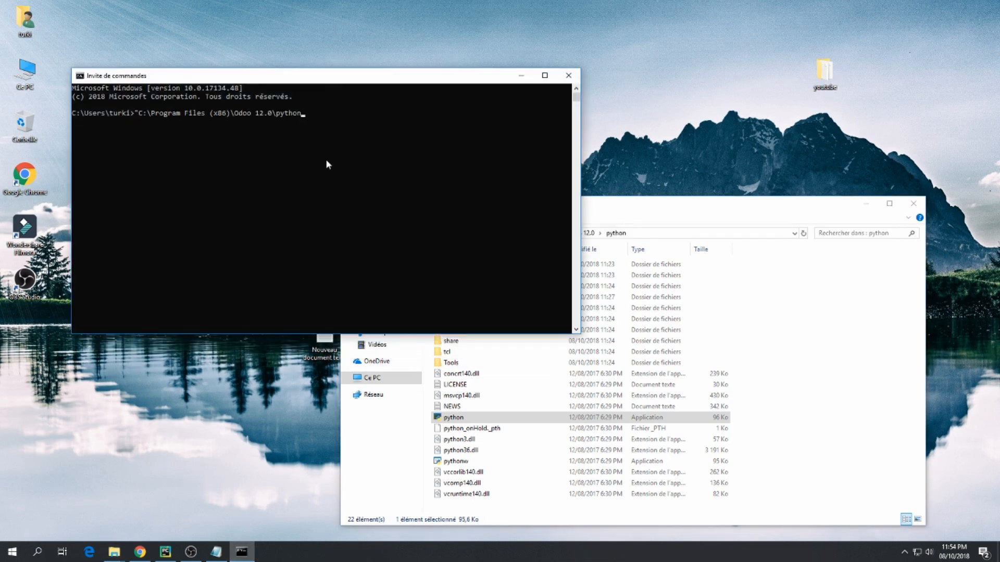
# Step: Complete the quoted path to Odoo 12.0's python.exe and check the server folder for odoo-bin
pyautogui.write('\\')
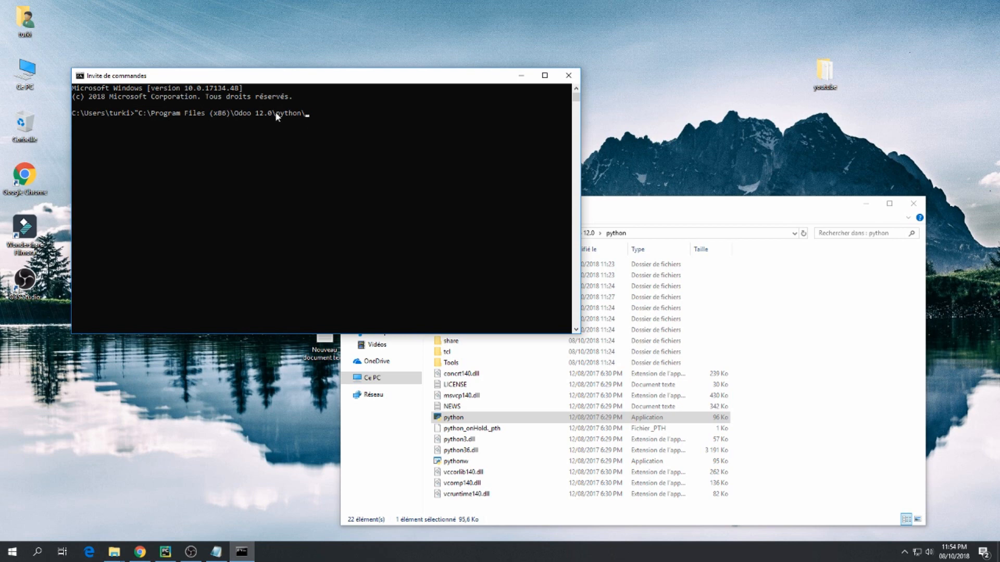
pyautogui.write('\\python')
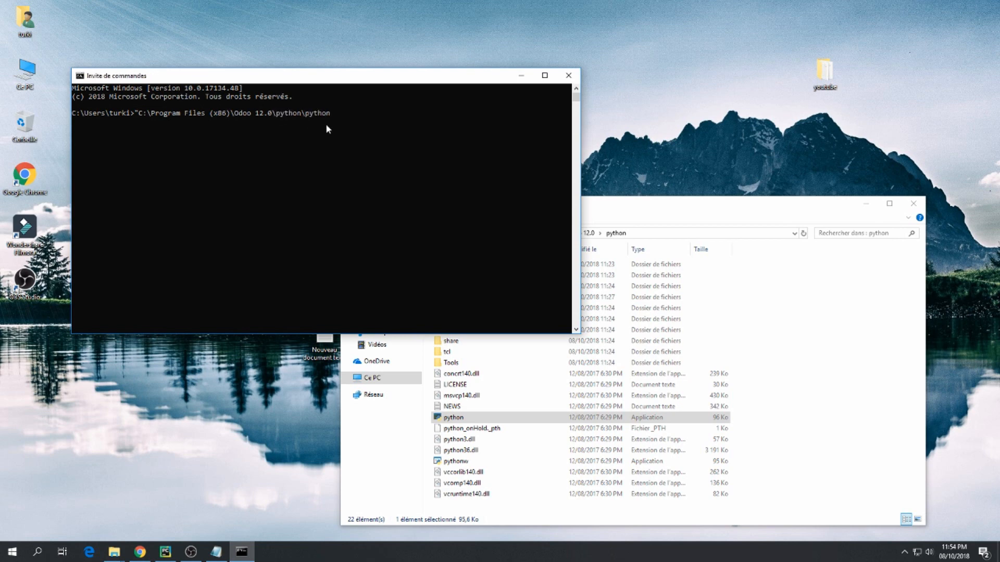
pyautogui.write('.exe')
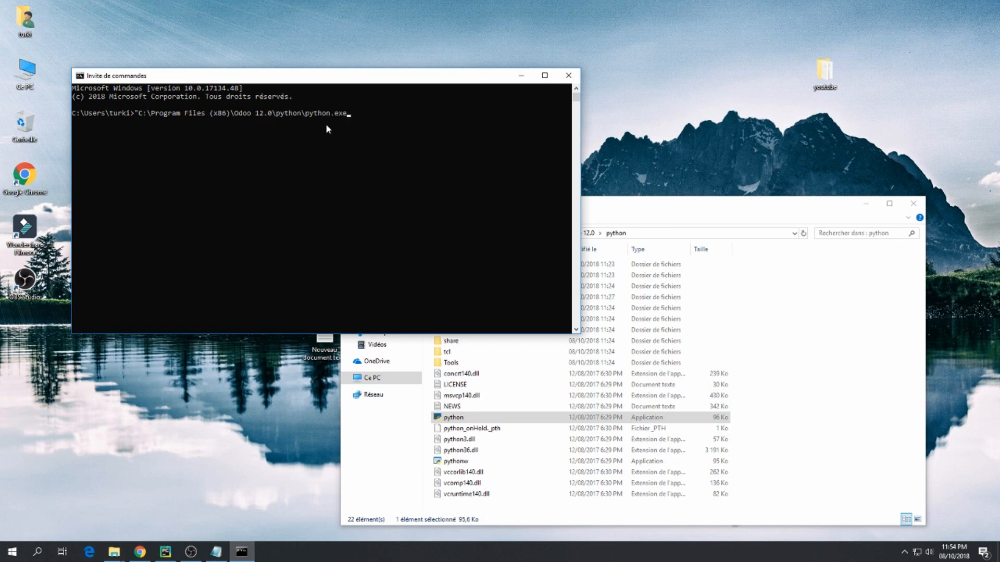
pyautogui.click(216, 552)
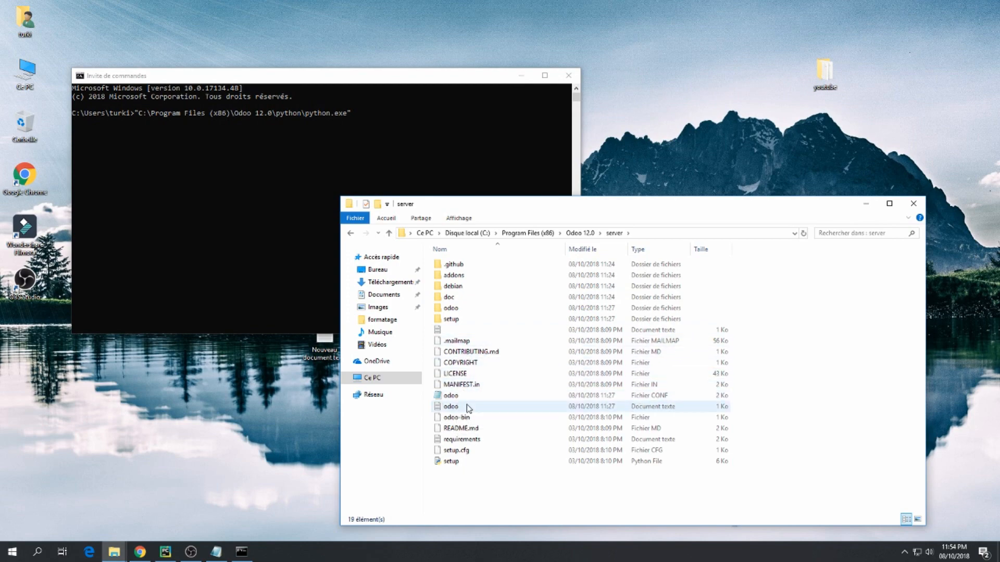
pyautogui.click(457, 417)
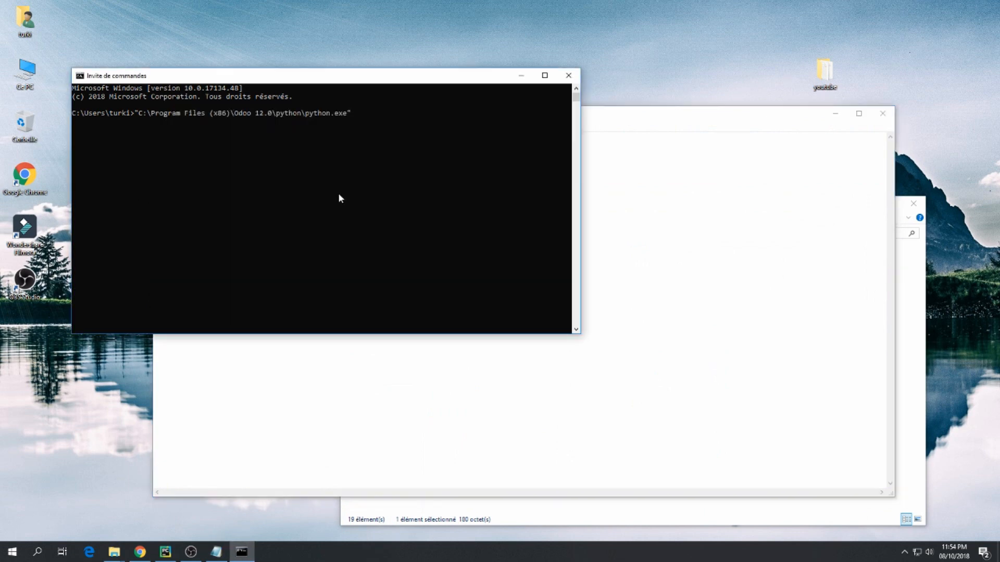
# Step: Append the quoted odoo-bin path and 'scaffold myFirstProject' to the command
pyautogui.write('"C:\\Program Files (x86)\\Odoo 12.0\\server\\odoo-bin"')
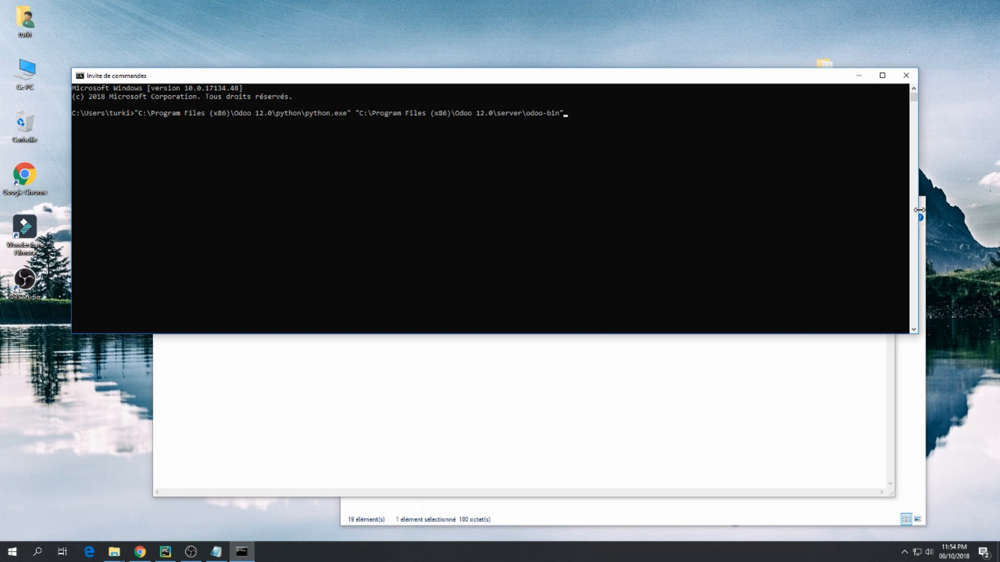
pyautogui.write('scaff')
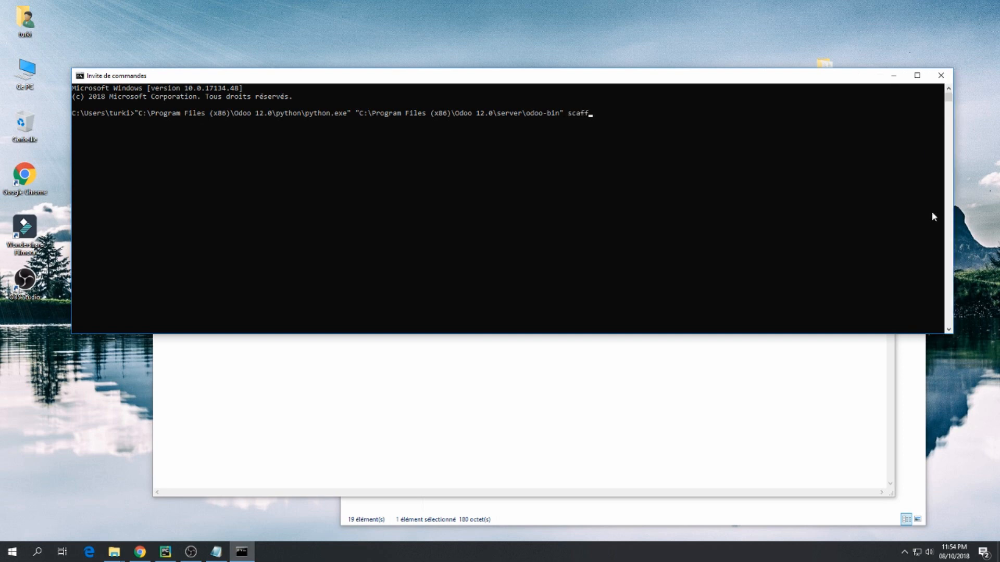
pyautogui.write('old')
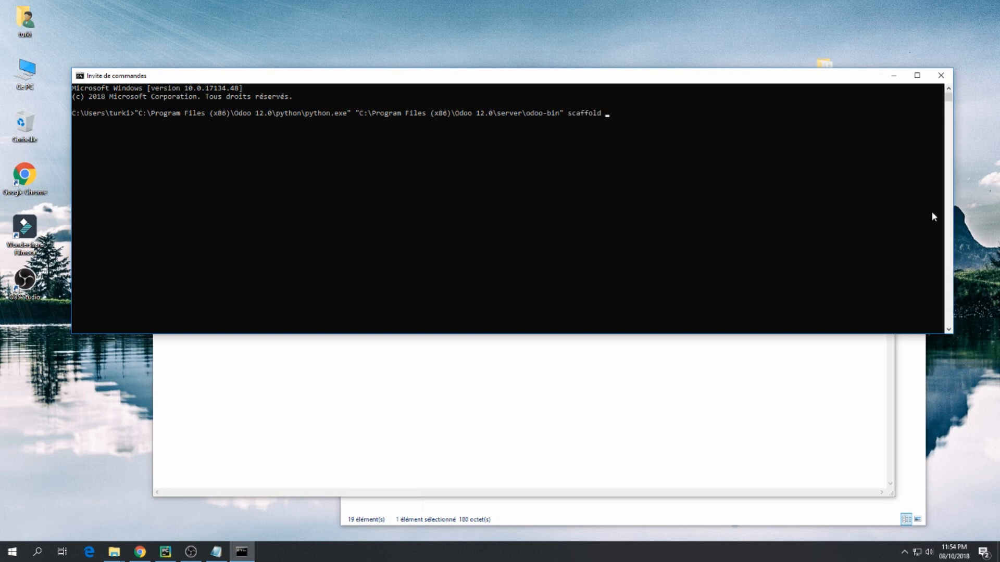
pyautogui.write('myFirstP')
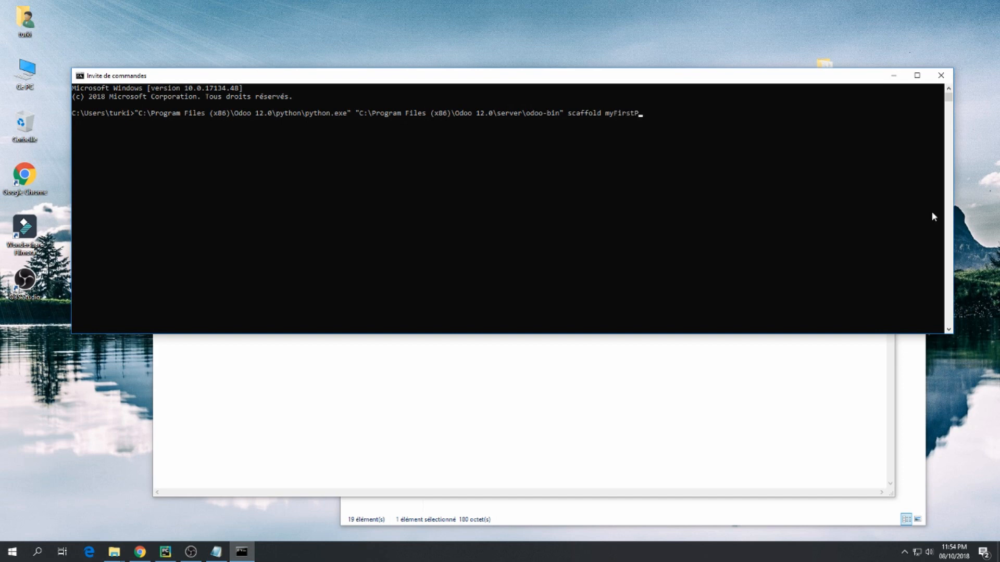
pyautogui.write('roject')
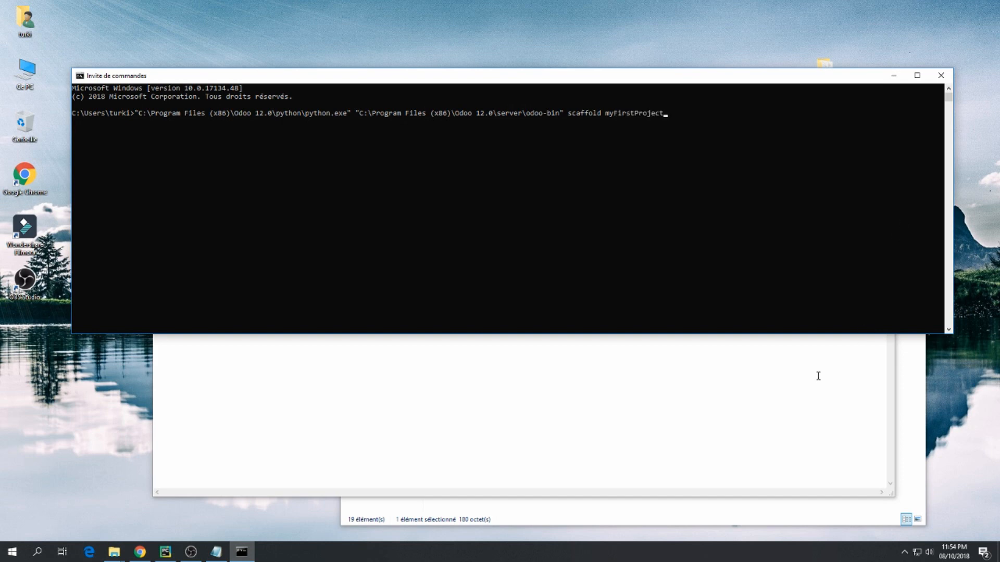
pyautogui.click(216, 552)
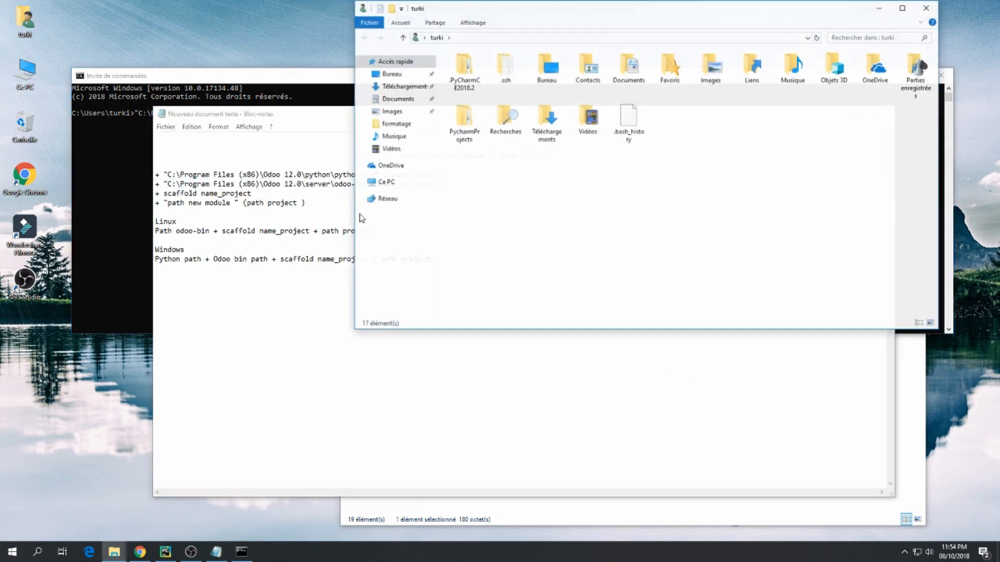
# Step: Open the mtsoftware_website folder in PycharmProjects as the scaffold destination
pyautogui.moveTo(417, 8); pyautogui.dragTo(334, 78)
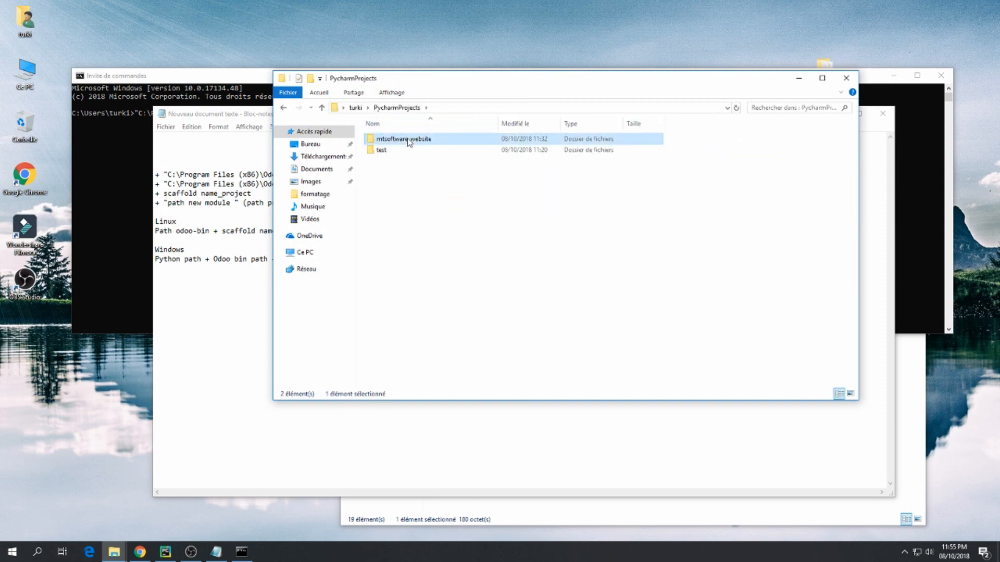
pyautogui.doubleClick(405, 138)
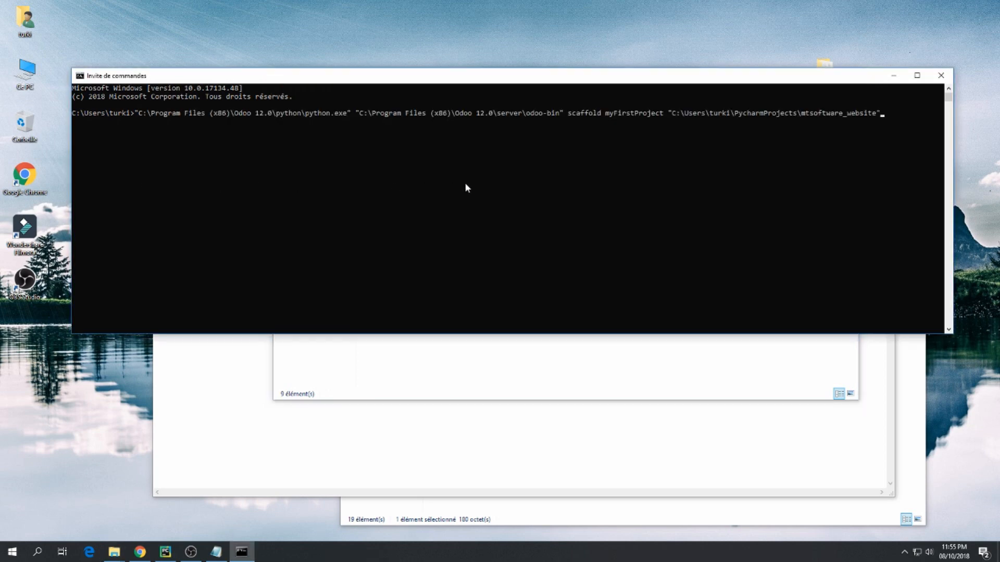
# Step: Run the odoo-bin scaffold command to create myFirstProject in mtsoftware_website
pyautogui.press('Enter')
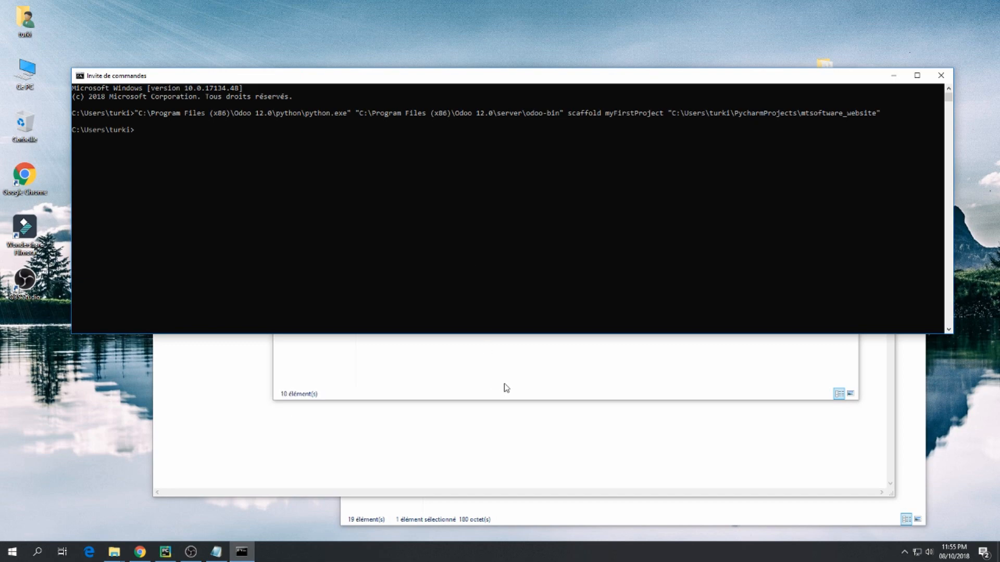
pyautogui.moveTo(113, 551)
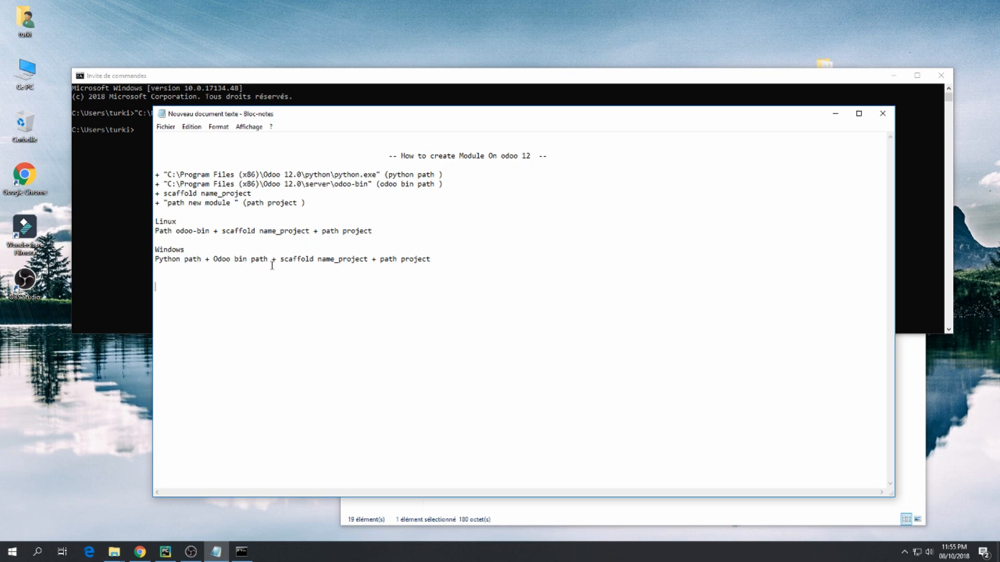
pyautogui.moveTo(380, 268)
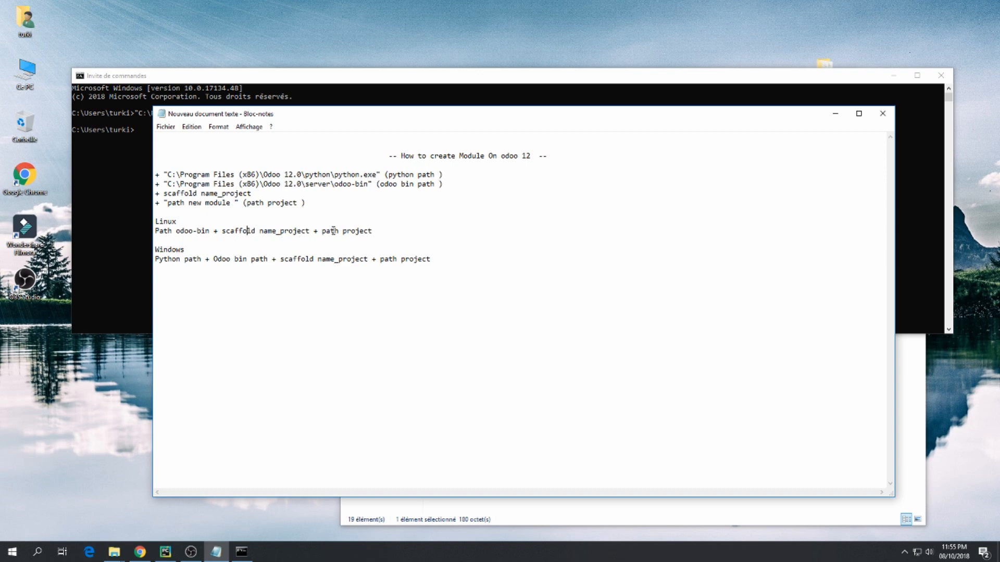
pyautogui.moveTo(377, 276)
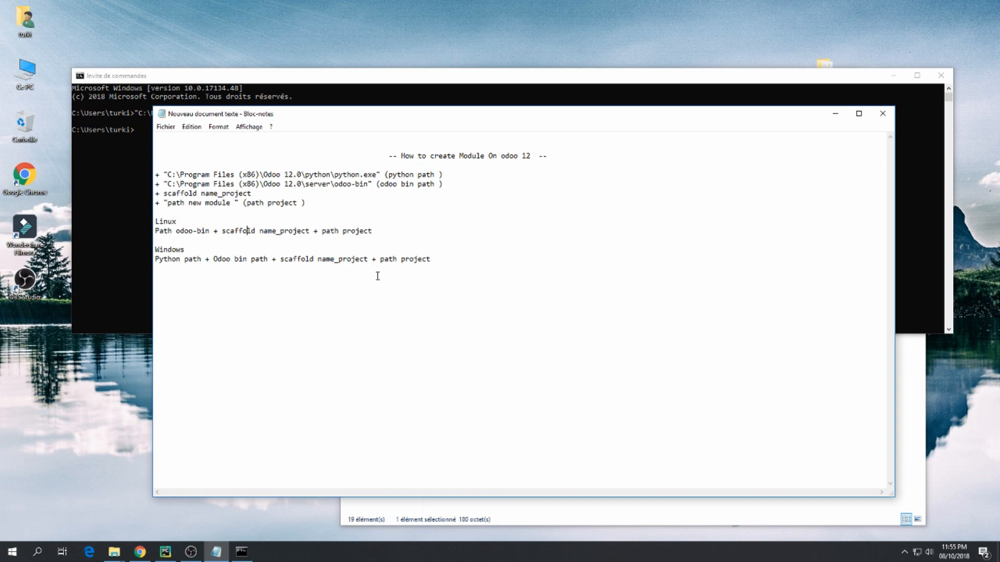
pyautogui.click(882, 113)
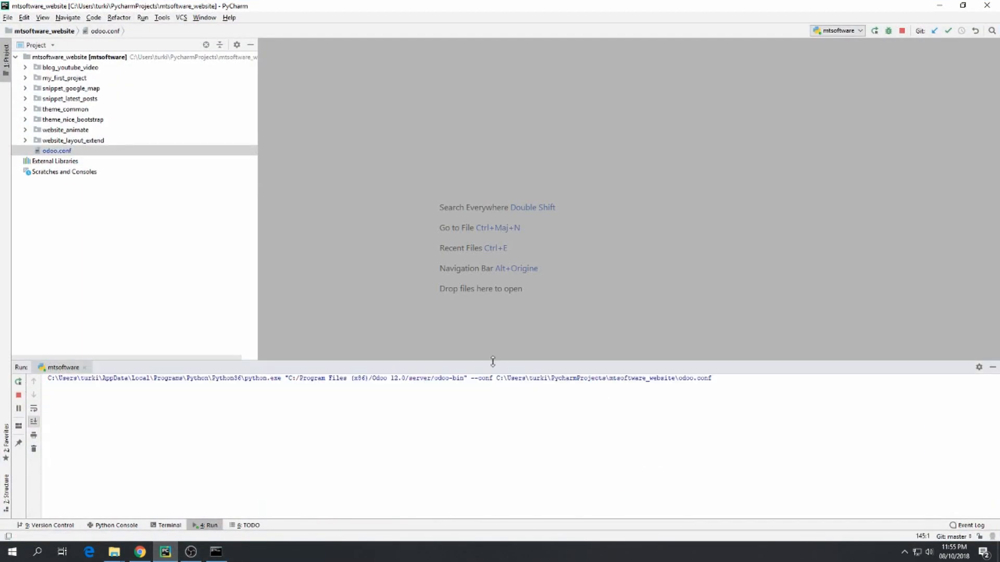
# Step: Restart the Odoo server in PyCharm and return to the Odoo Settings dashboard in Chrome
pyautogui.click(18, 395)
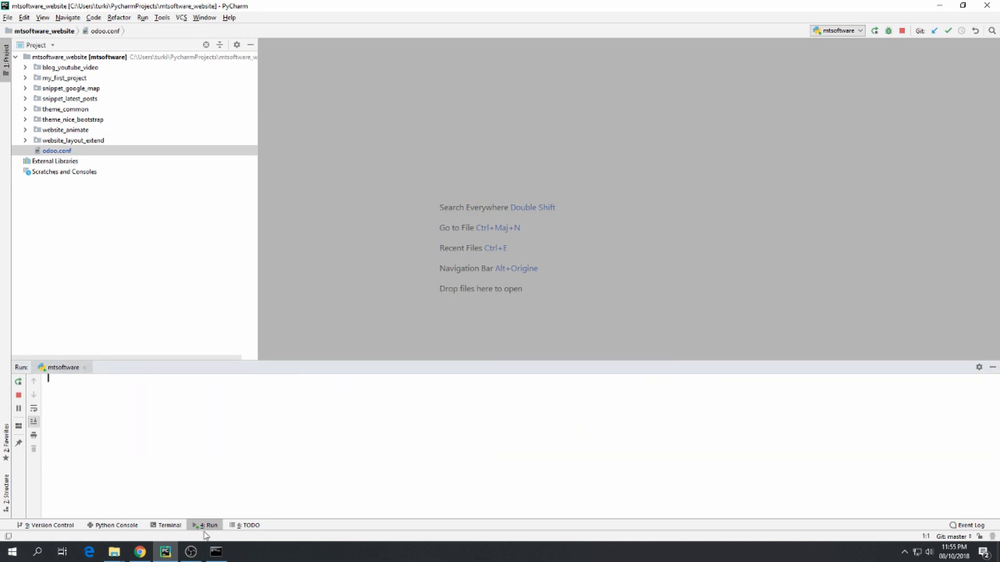
pyautogui.click(139, 552)
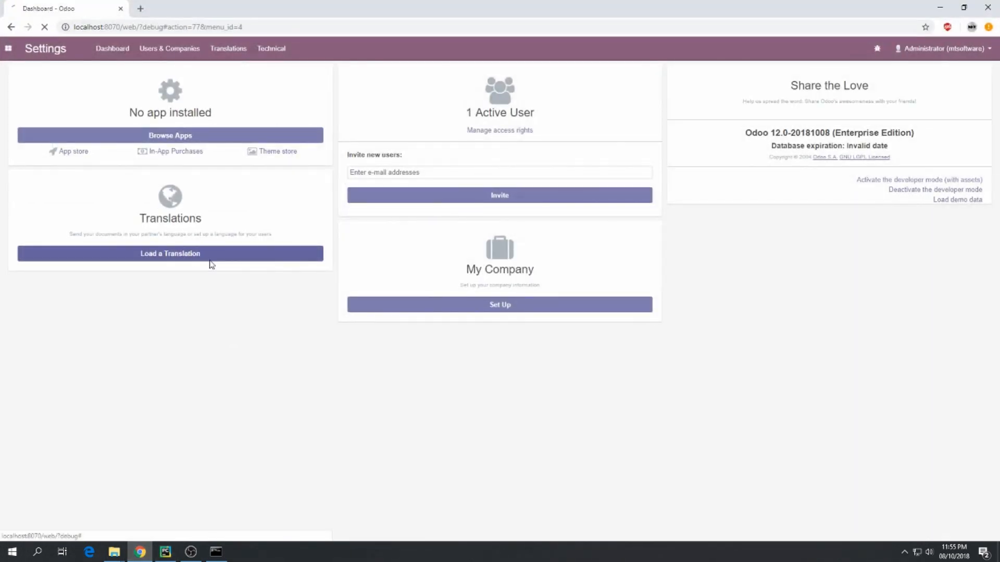
pyautogui.click(165, 552)
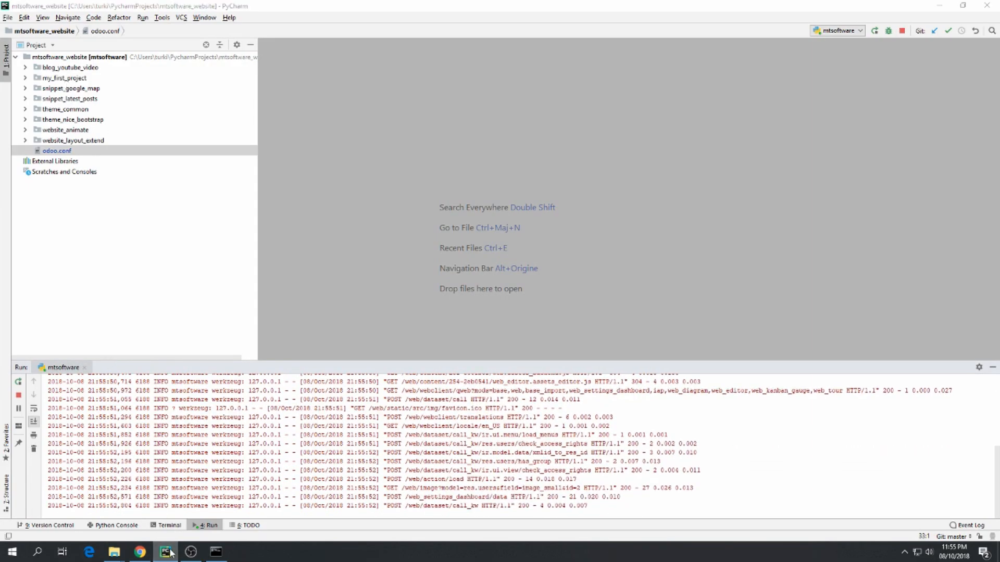
pyautogui.click(138, 552)
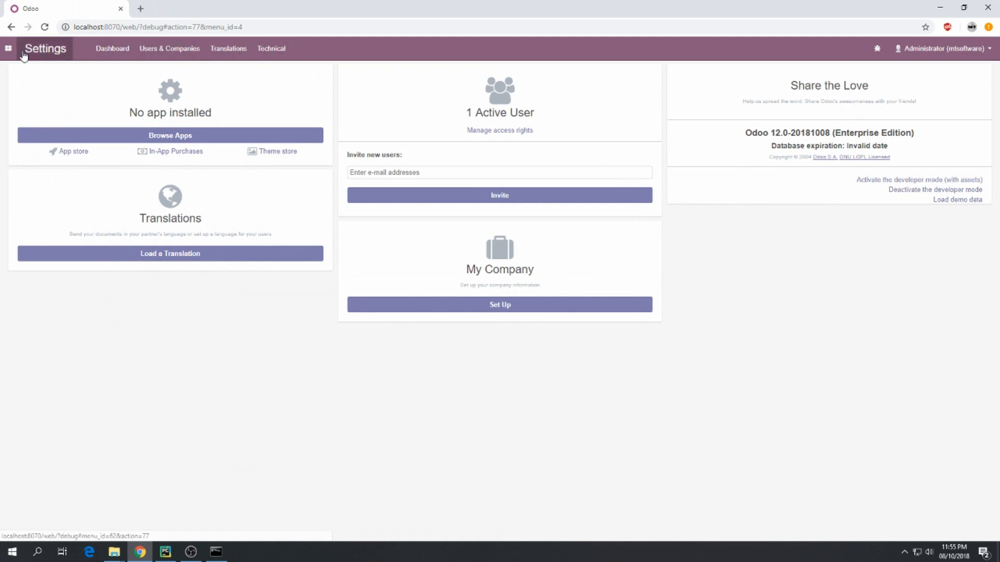
# Step: Update the Apps list, clear the Apps filter and search for my_first
pyautogui.click(9, 47)
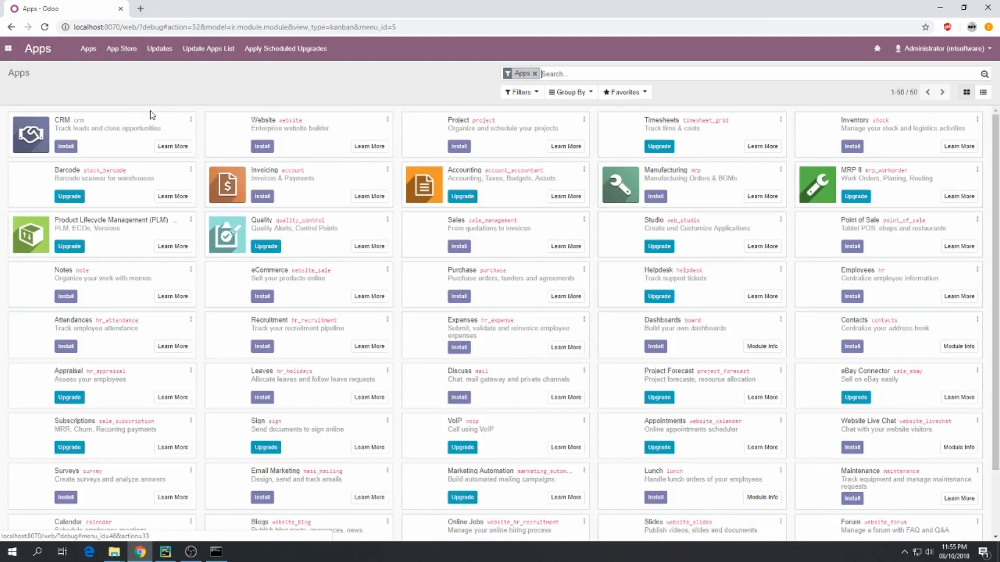
pyautogui.click(208, 49)
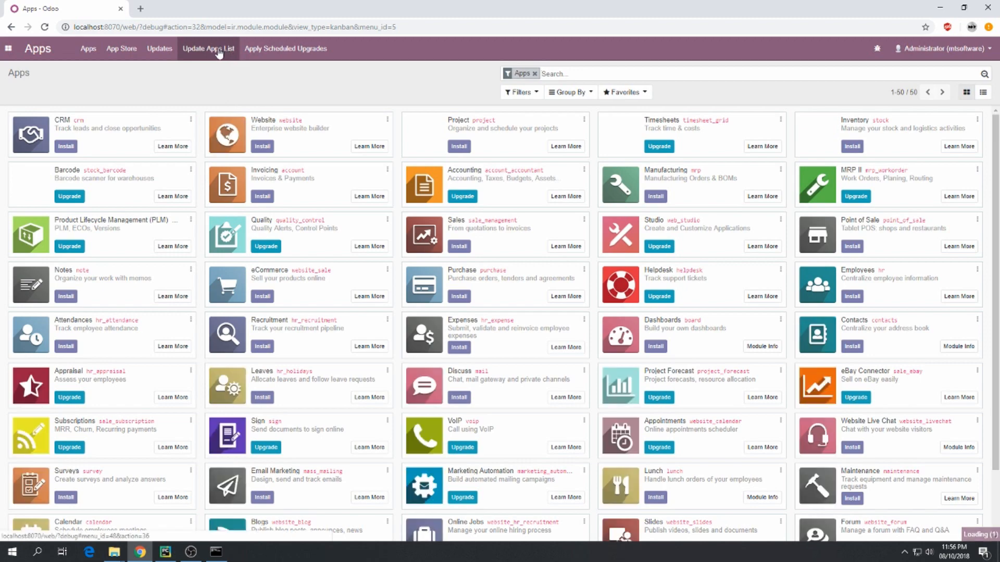
pyautogui.click(208, 49)
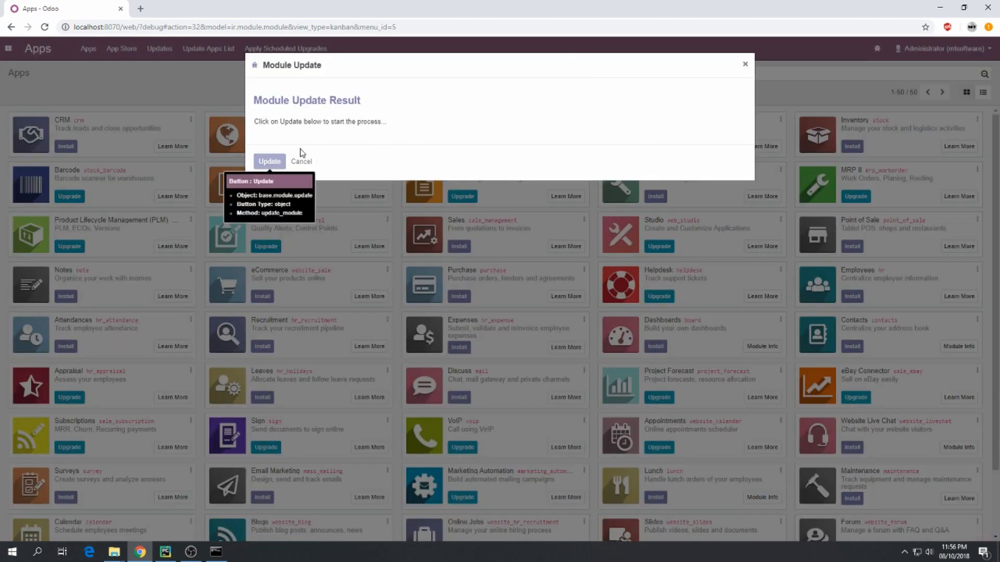
pyautogui.click(300, 160)
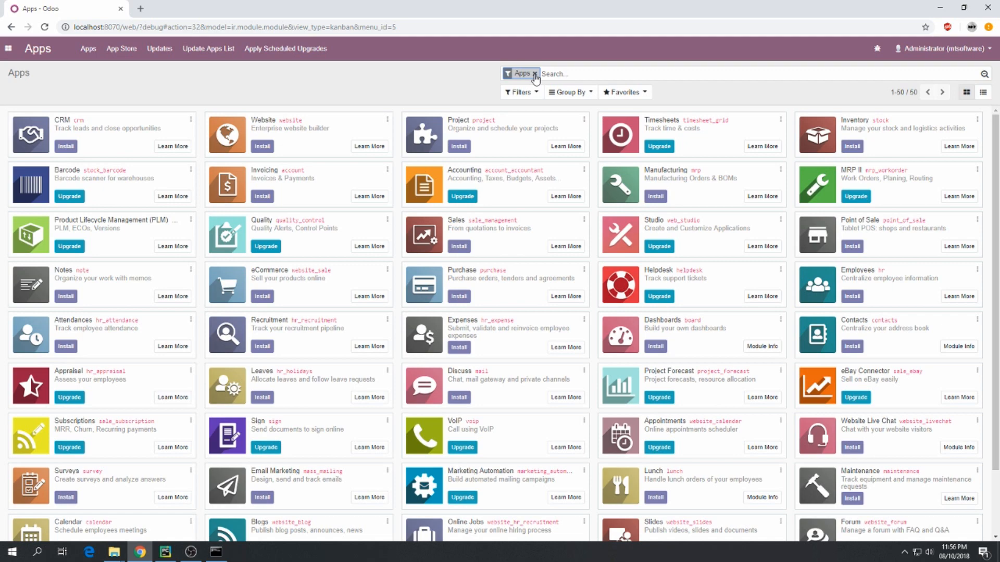
pyautogui.click(535, 73)
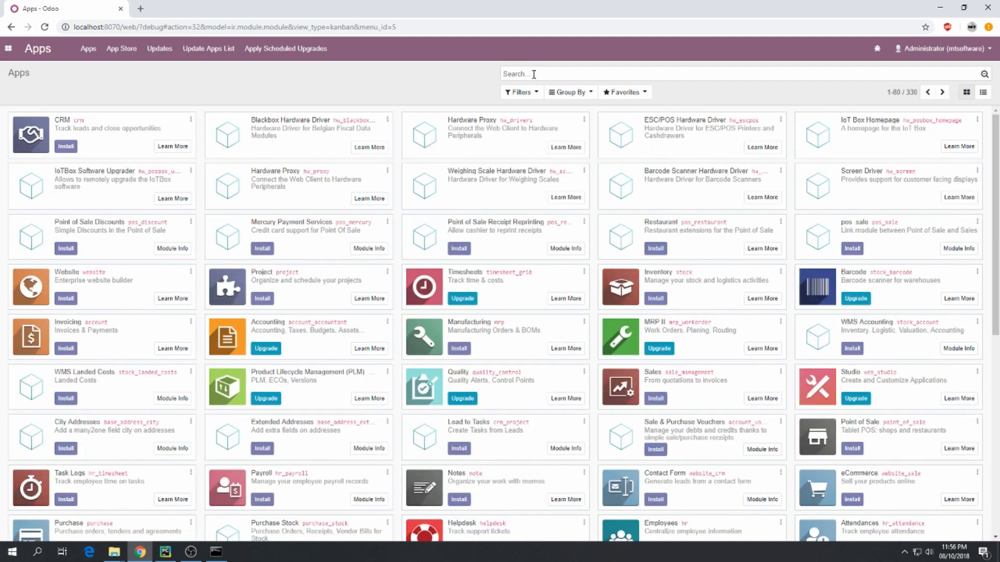
pyautogui.write('my_first')
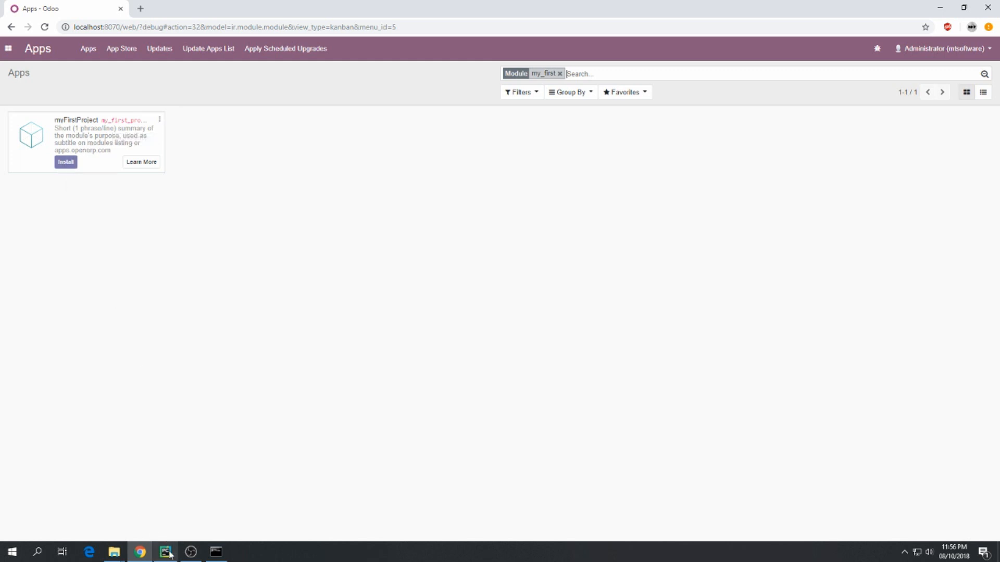
# Step: Open my_first_project's __manifest__.py and rewrite the summary as 'This is my first module'
pyautogui.click(166, 552)
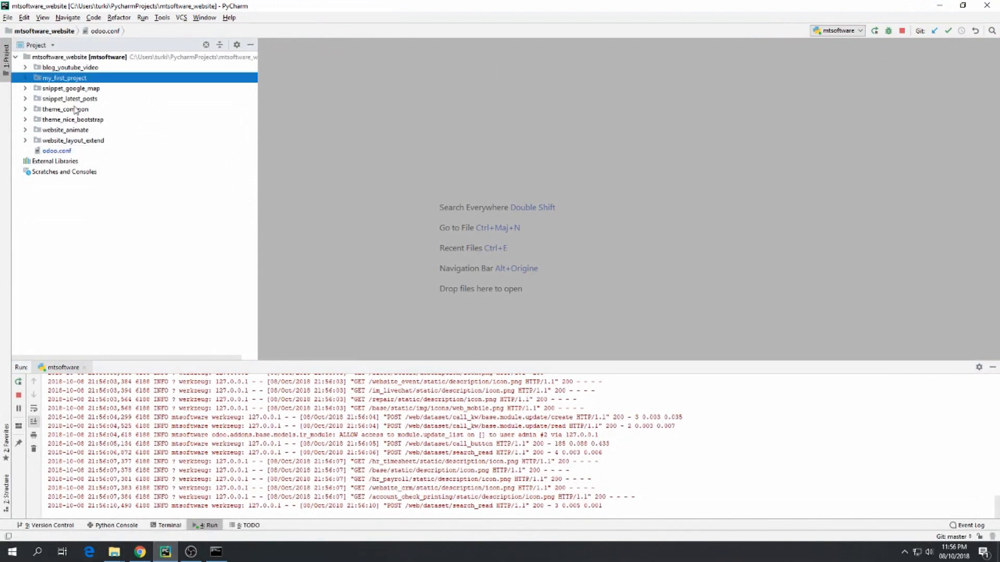
pyautogui.click(25, 78)
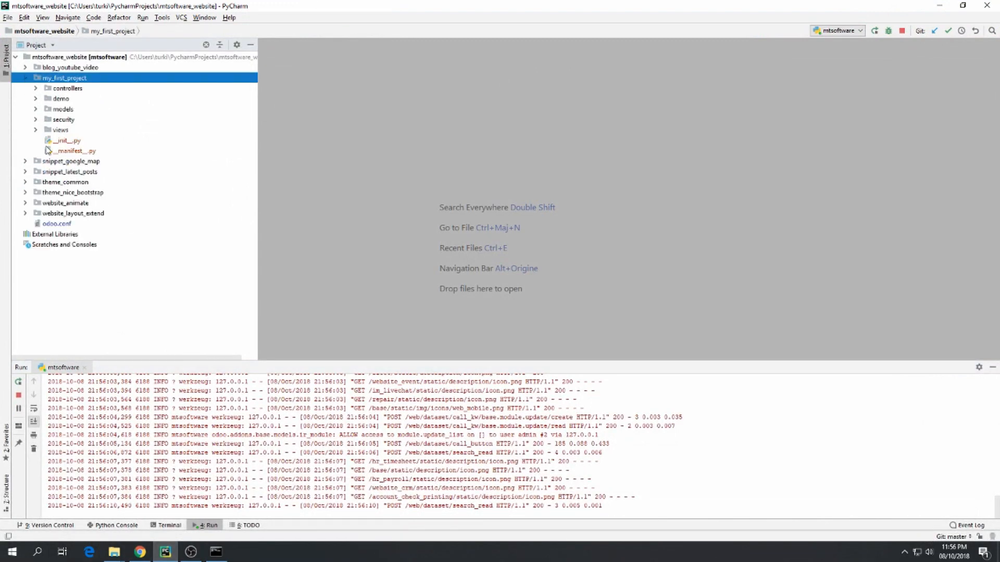
pyautogui.doubleClick(75, 150)
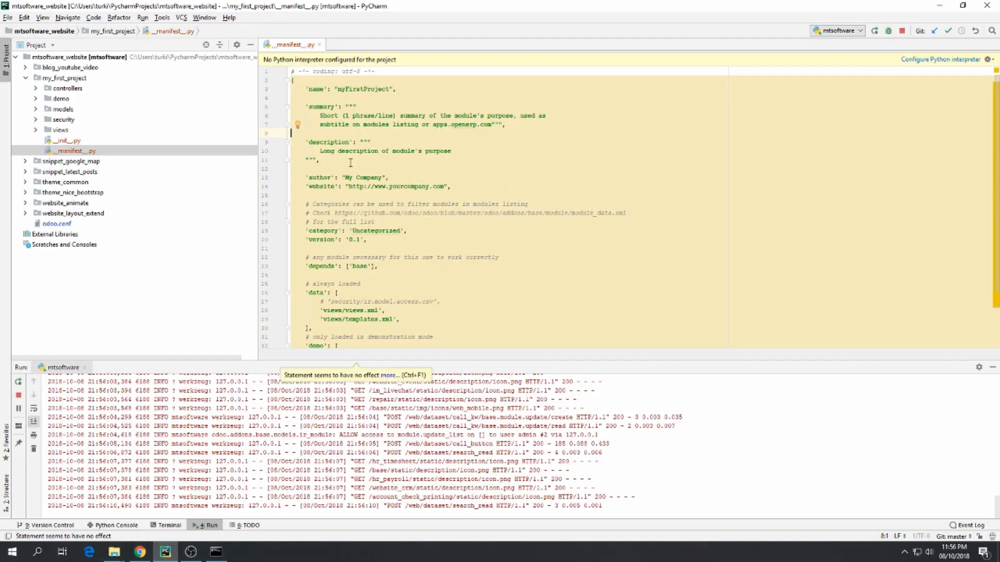
pyautogui.moveTo(320, 116); pyautogui.dragTo(493, 124)
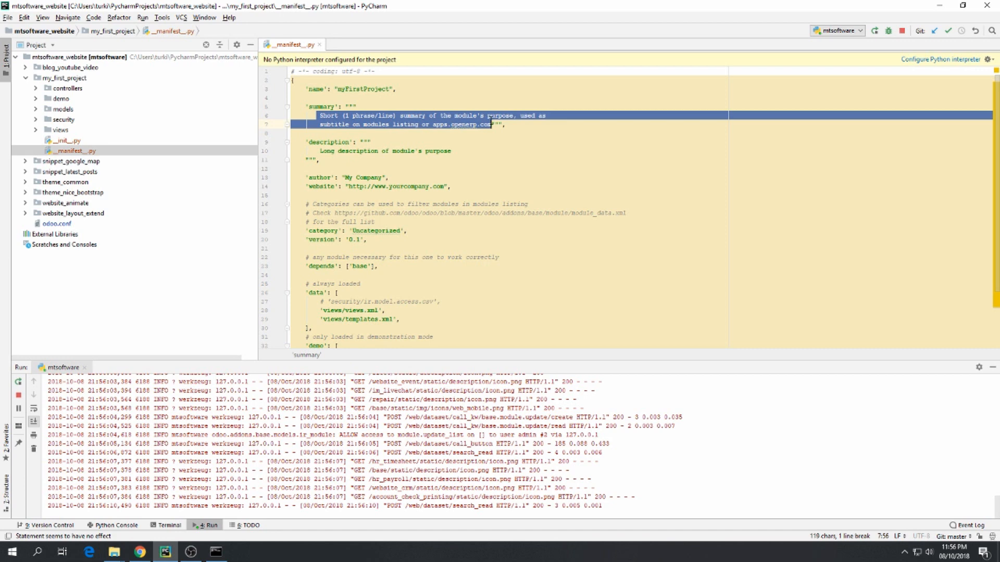
pyautogui.write('This is""",')
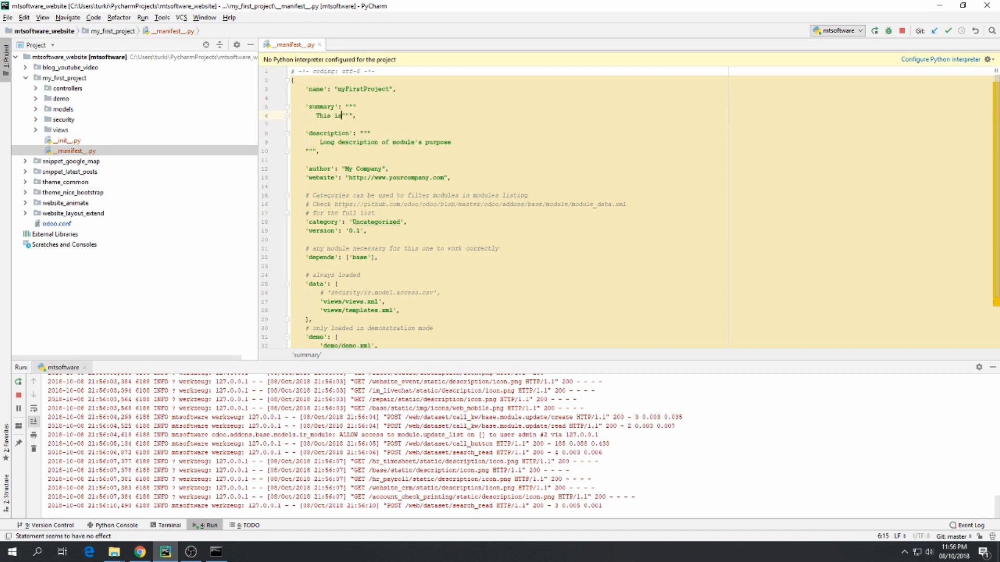
pyautogui.write('my first module')
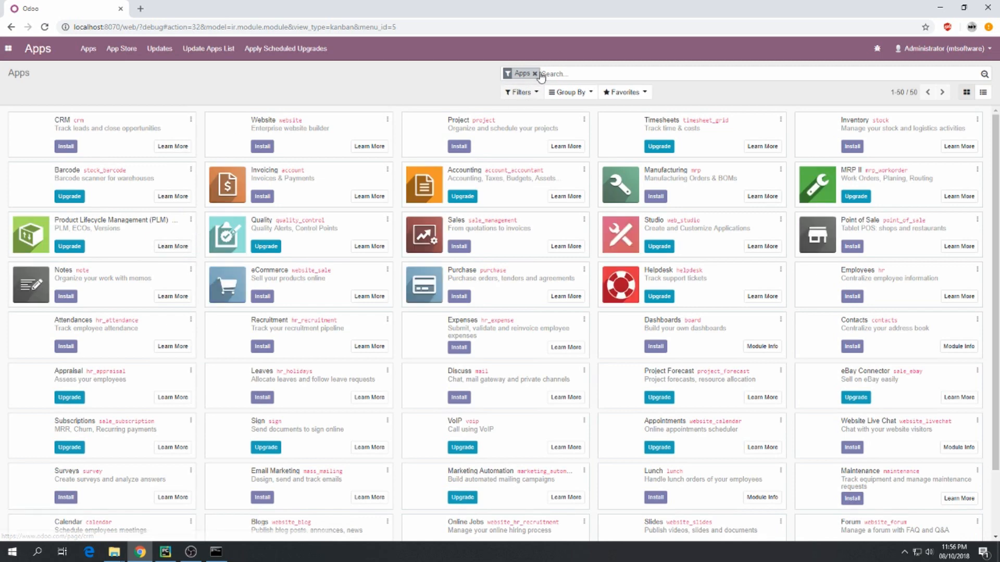
# Step: Search Apps for my_f and install the myFirstProject module
pyautogui.write('my_first')
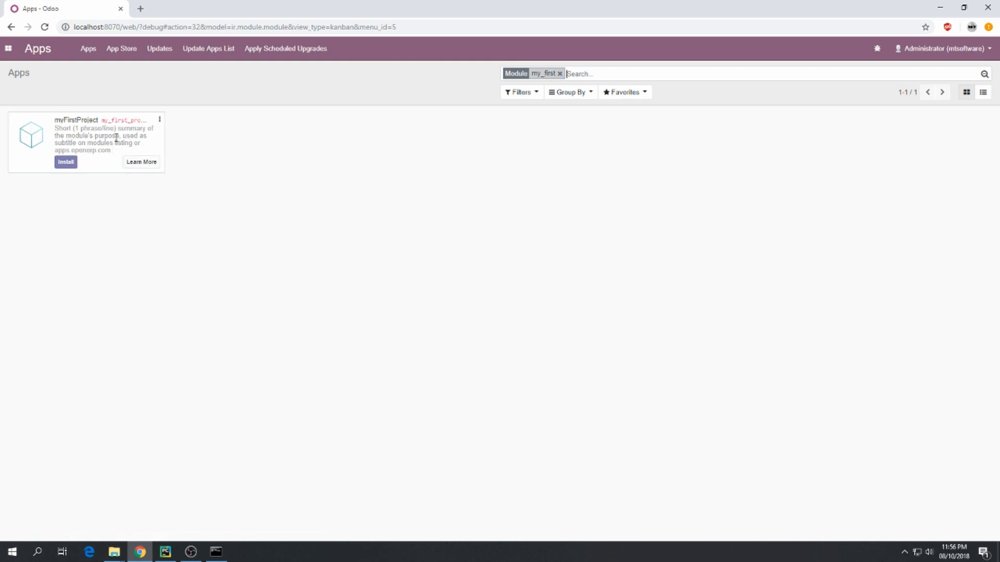
pyautogui.click(64, 161)
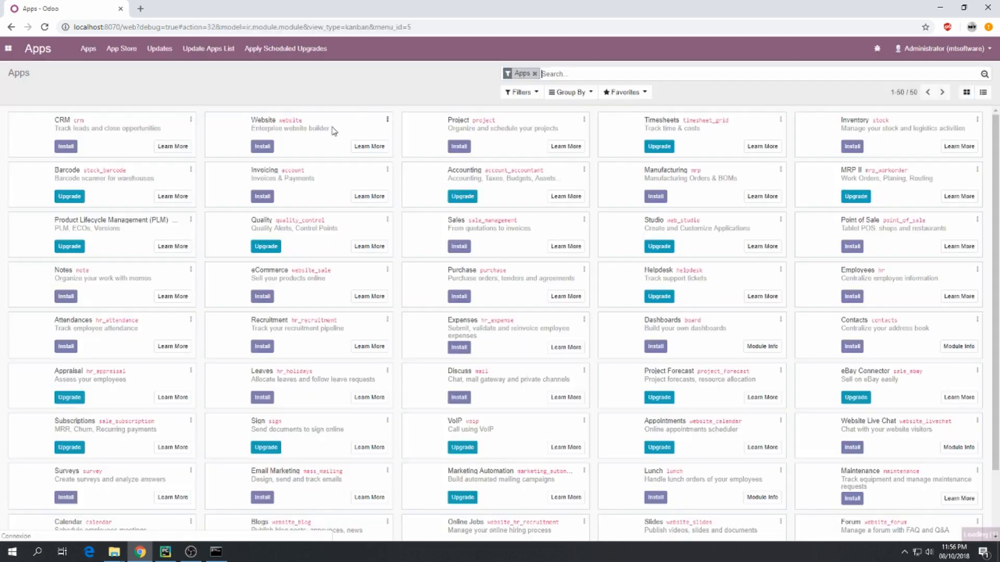
pyautogui.click(534, 73)
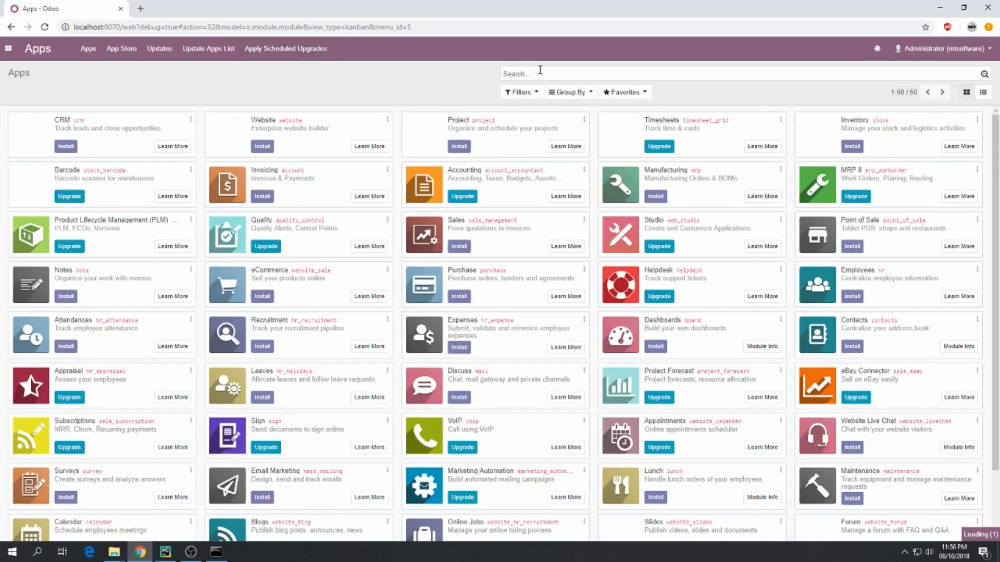
# Step: Search my_first again and check the installed module shows the new Odoo 12 summary
pyautogui.write('my_first')
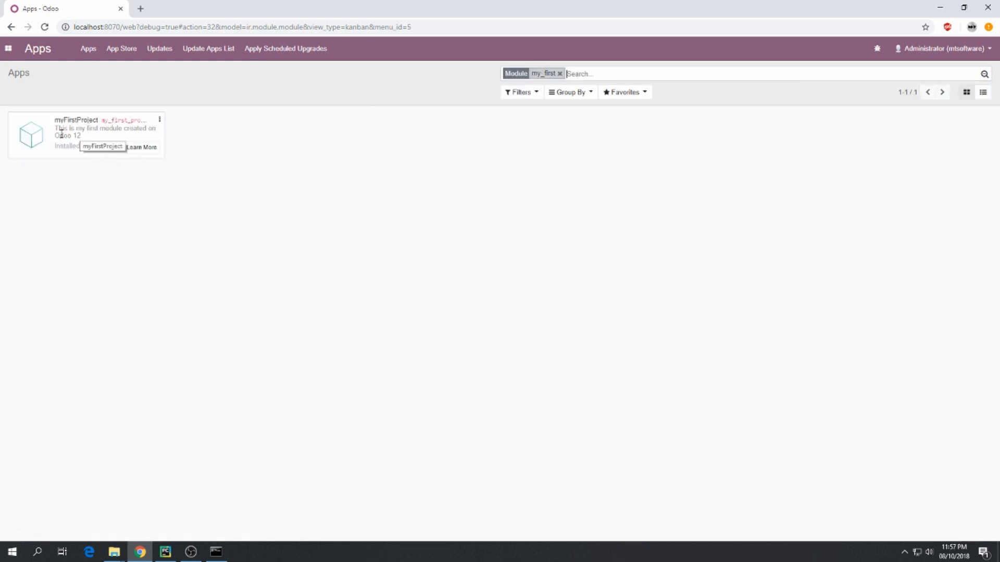
pyautogui.doubleClick(105, 131)
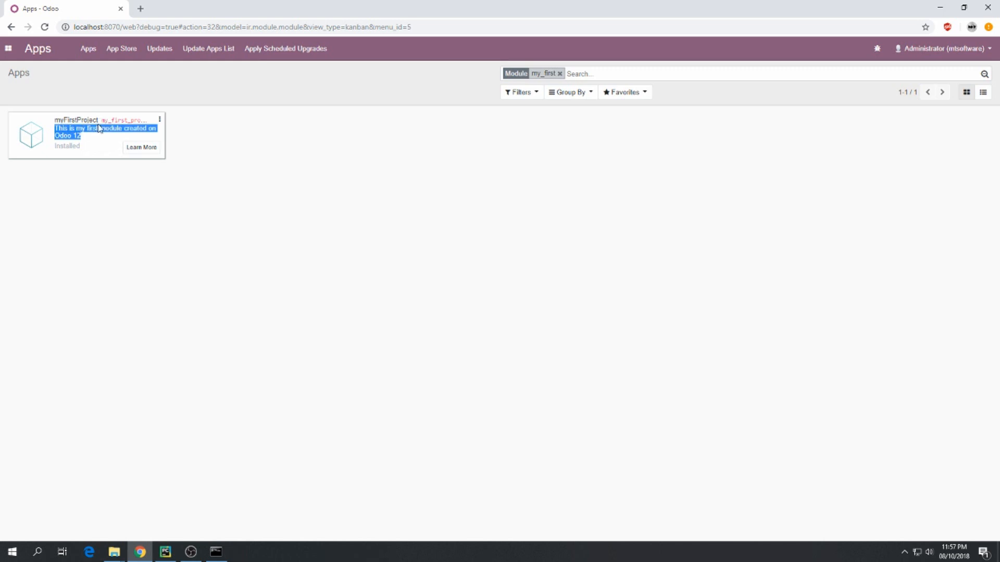
pyautogui.click(265, 9)
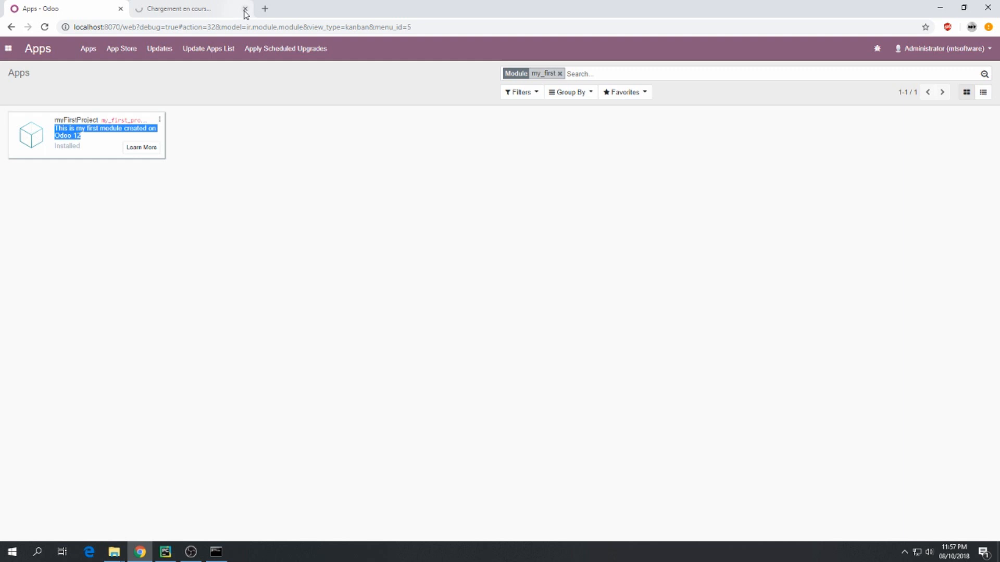
pyautogui.click(245, 8)
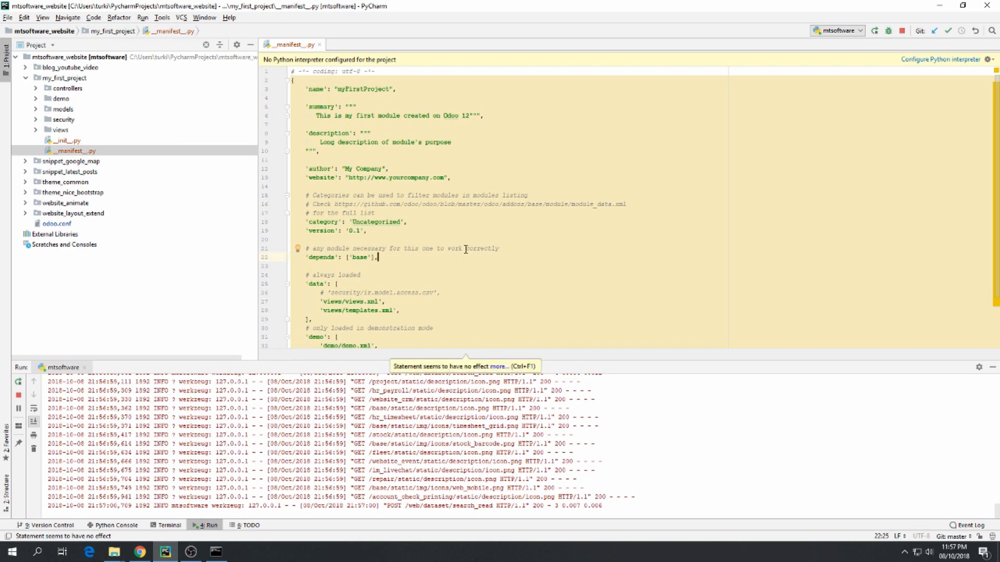
pyautogui.moveTo(475, 231)
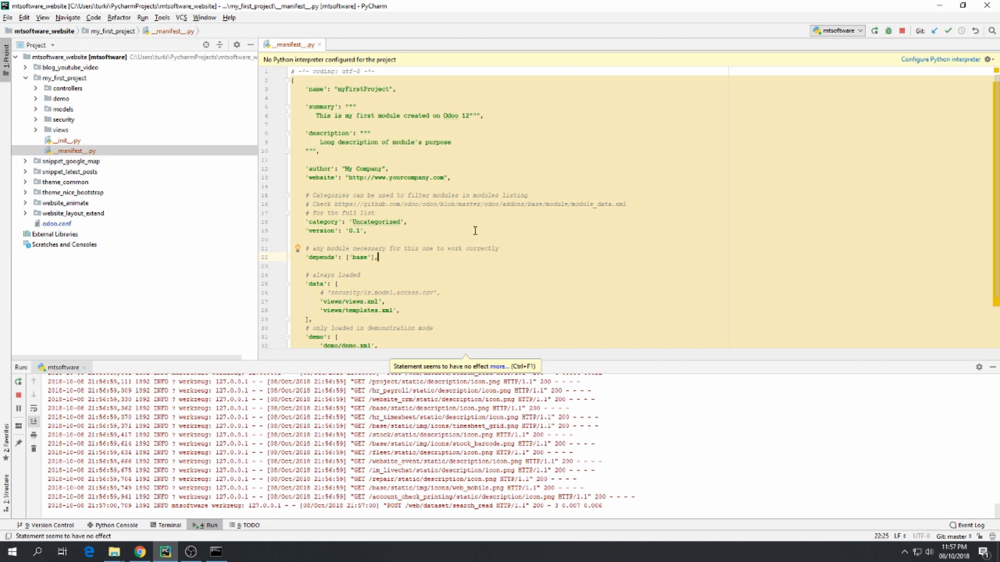